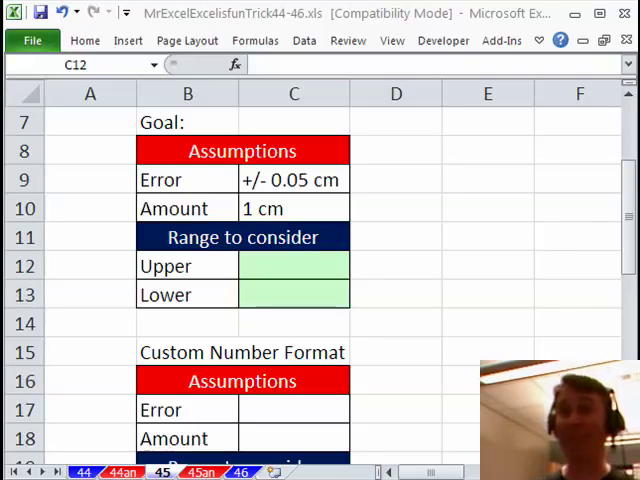
pyautogui.moveTo(355, 250)
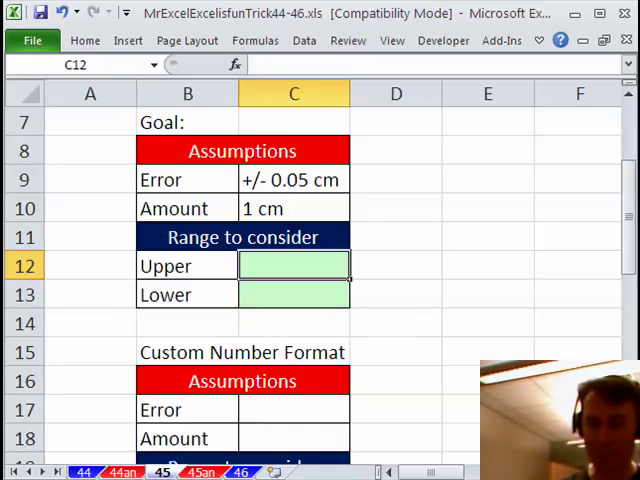
# - Begin C12 with =LEFT(C10,LEN(C10)-3) to parse the numeric Amount from C10
pyautogui.write('=LEFT(')
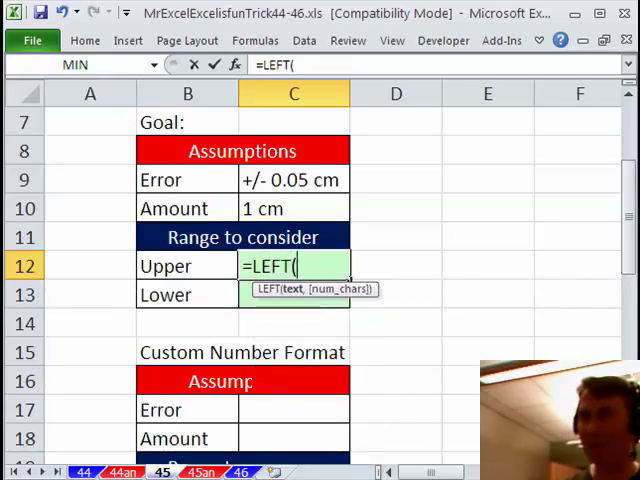
pyautogui.click(293, 208)
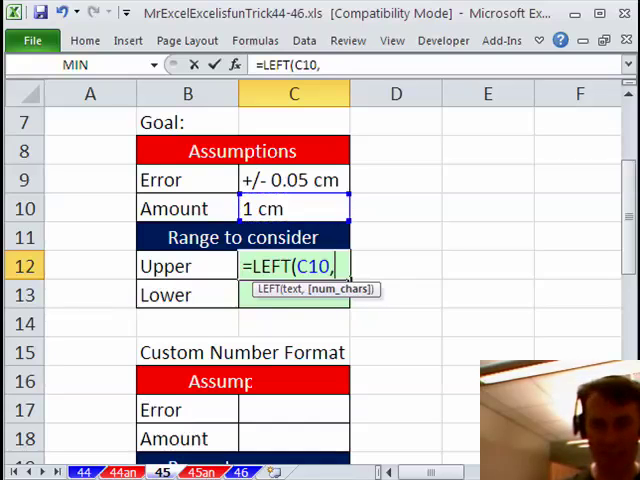
pyautogui.write('LEN(C11')
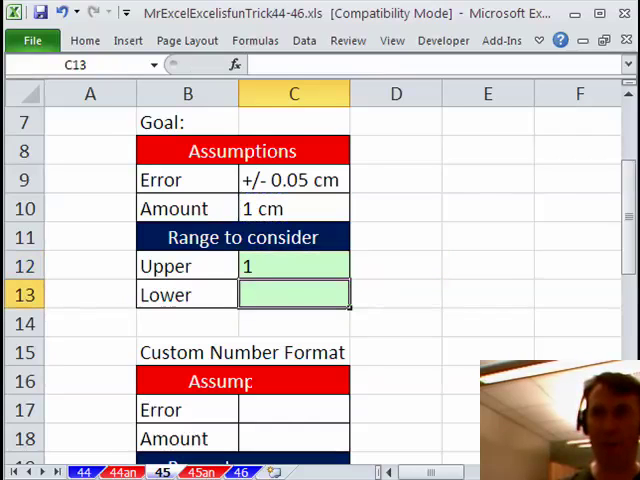
pyautogui.write('=LEFT(C10,LEN(C10)-3)')
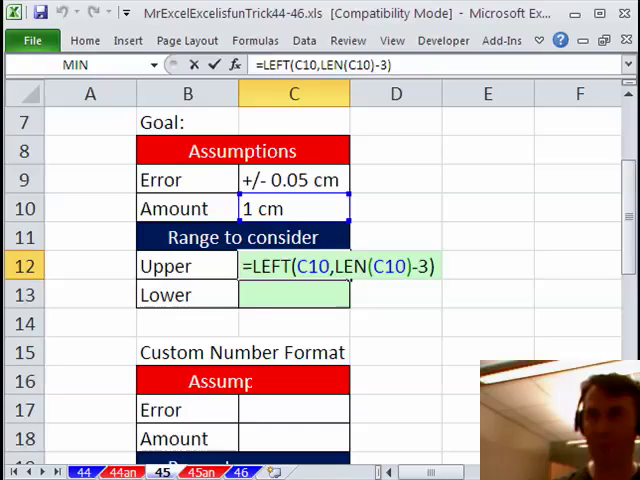
# - Add +MID(C9,4,LEN(C9)-7) so the upper limit evaluates to 1.05
pyautogui.write('+')
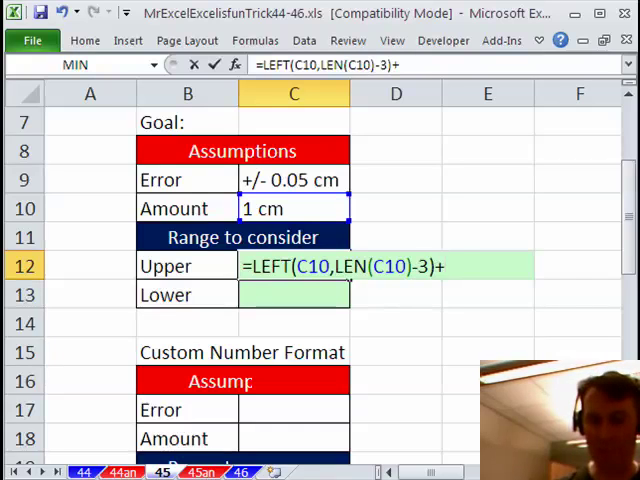
pyautogui.write('MID(C9')
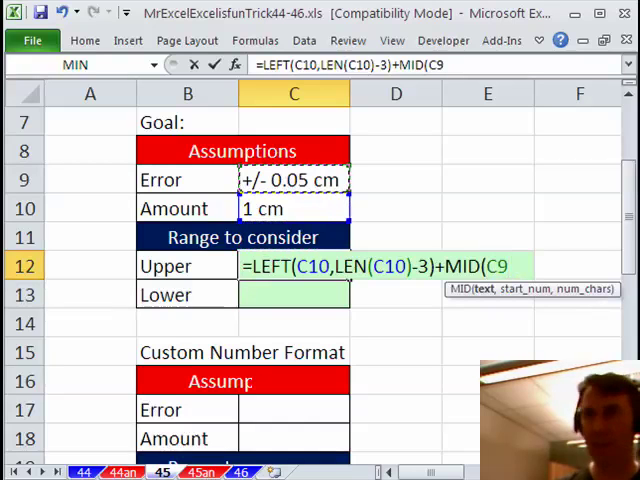
pyautogui.write(',4')
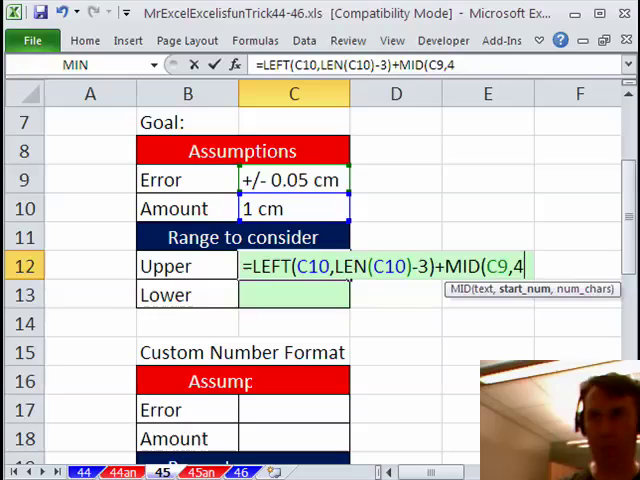
pyautogui.write(',')
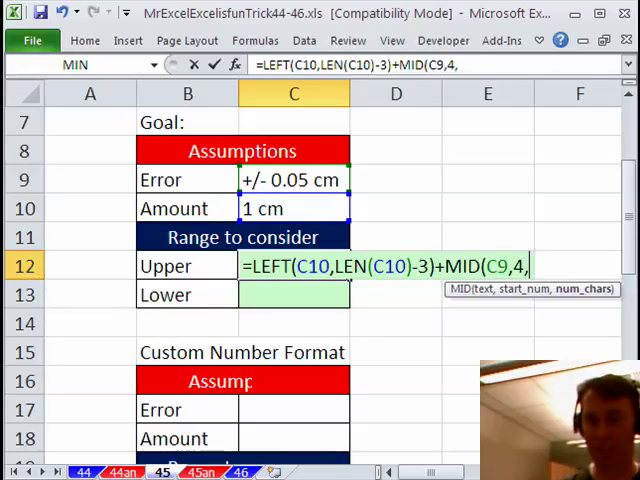
pyautogui.write('LEN(')
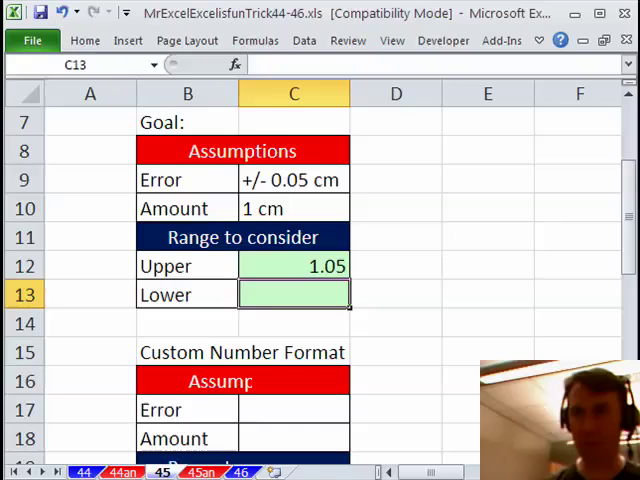
# - Enter =LEFT(C10,LEN(C10)-3)-MID(C9,4,LEN(C9)-7) in C13 for a lower limit of 0.95
pyautogui.write('=LEFT(C10,LEN(C10)-3)+MID(C9,4,LEN(C9)-7)')
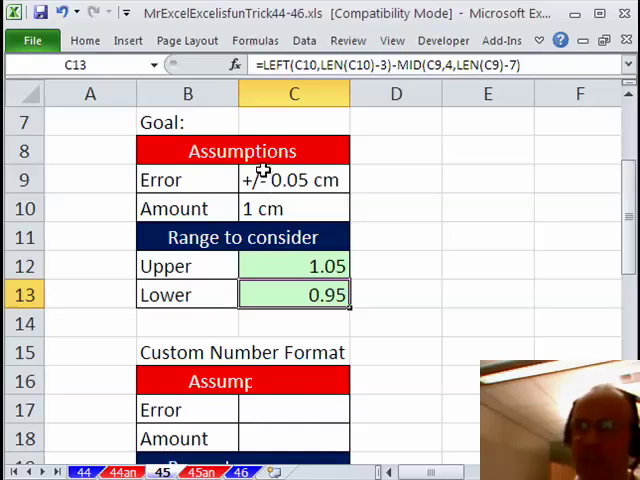
pyautogui.click(293, 409)
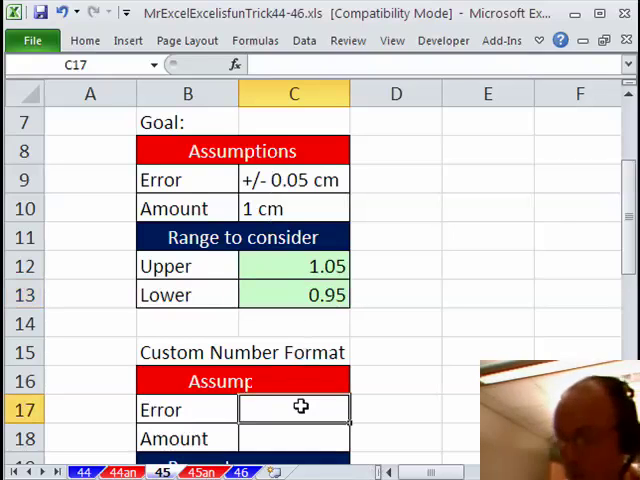
# - Enter 0.05 in C17 and 1 in C18, then bring up Format Cells for the Error value
pyautogui.write('0.05')
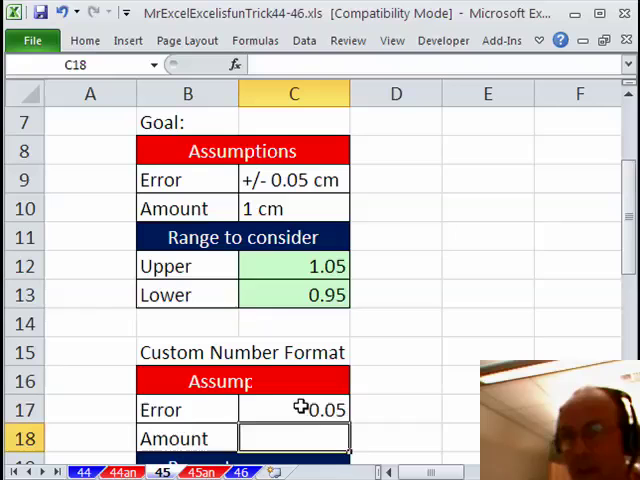
pyautogui.write('1')
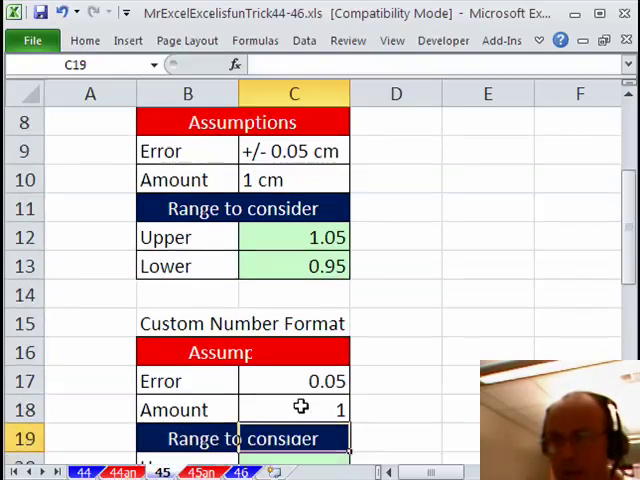
pyautogui.scroll(-3)
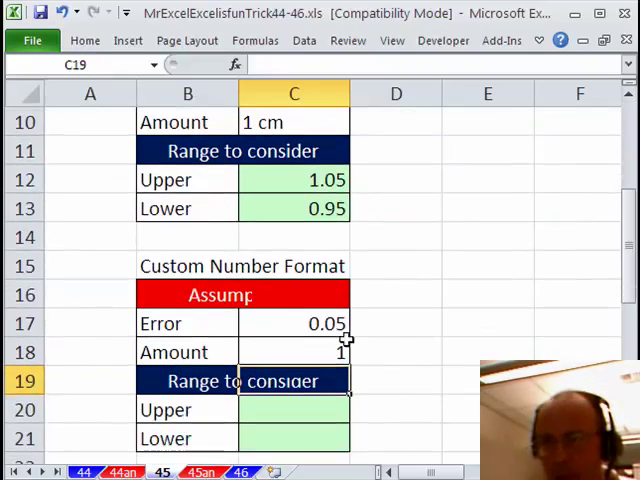
pyautogui.click(294, 323)
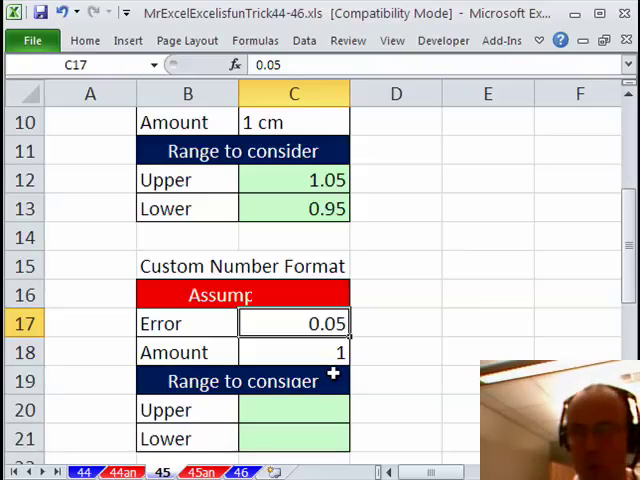
pyautogui.press('ctrl+1')
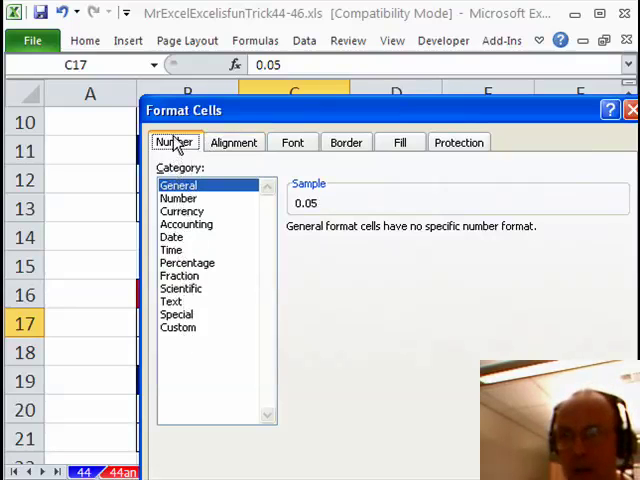
# - Give the Error cell the custom format "+/- "0.00" cm" so it reads +/- 0.05 cm
pyautogui.click(178, 327)
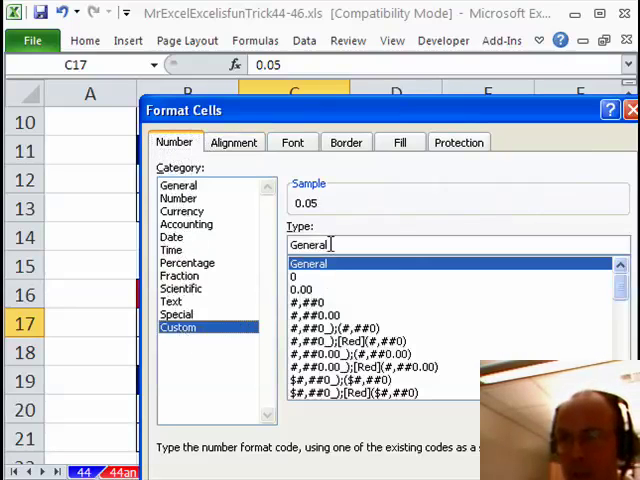
pyautogui.click(310, 244)
pyautogui.write('"+/')
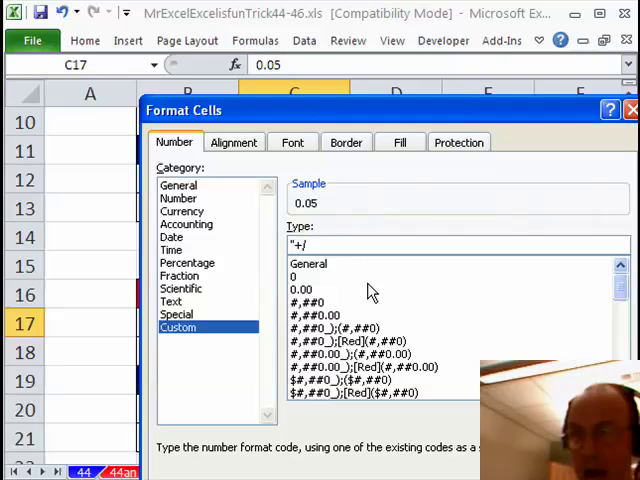
pyautogui.write('-')
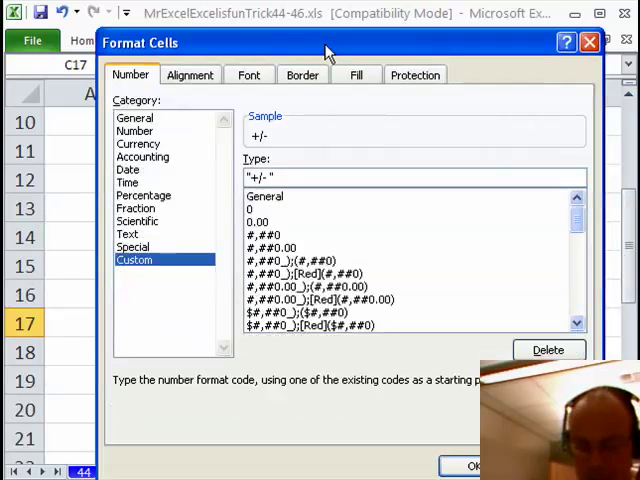
pyautogui.write('"0.00"')
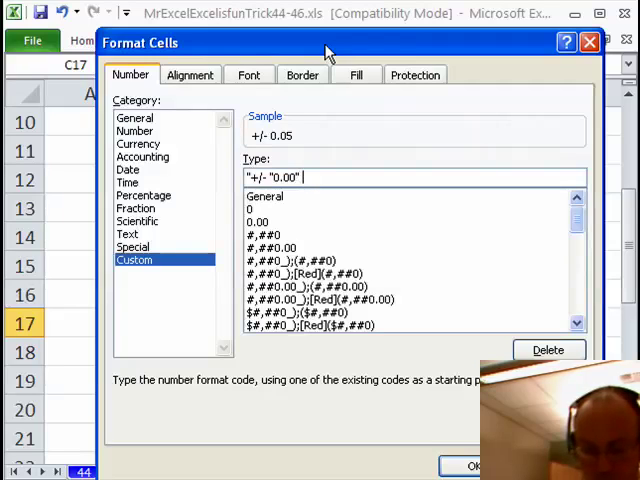
pyautogui.write('cm"')
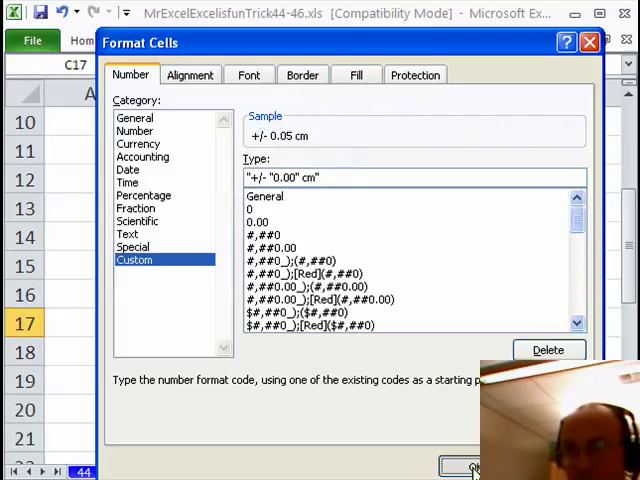
pyautogui.click(475, 466)
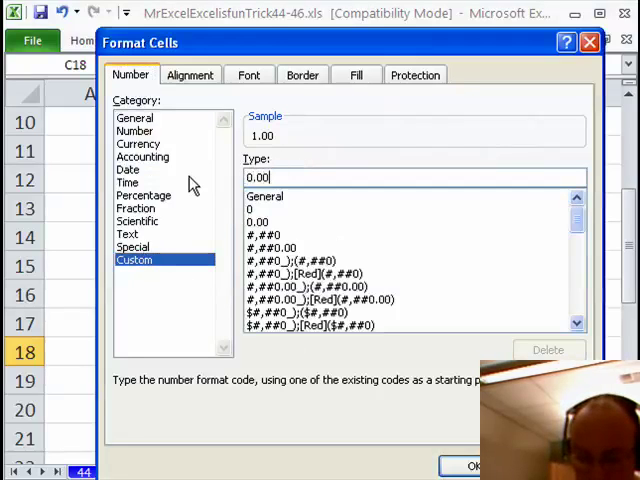
# - Give the Amount cell the custom format 0.00" cm" so it reads 1.00 cm
pyautogui.write('" c')
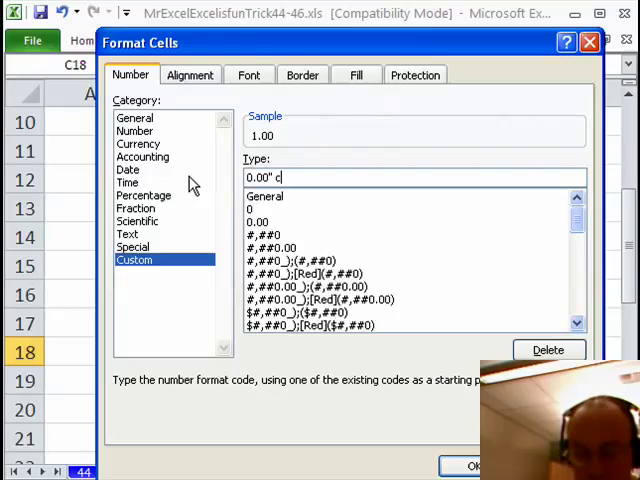
pyautogui.write('m')
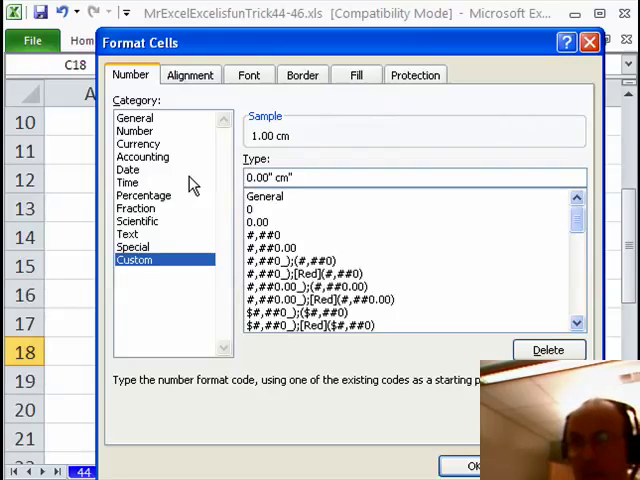
pyautogui.click(474, 465)
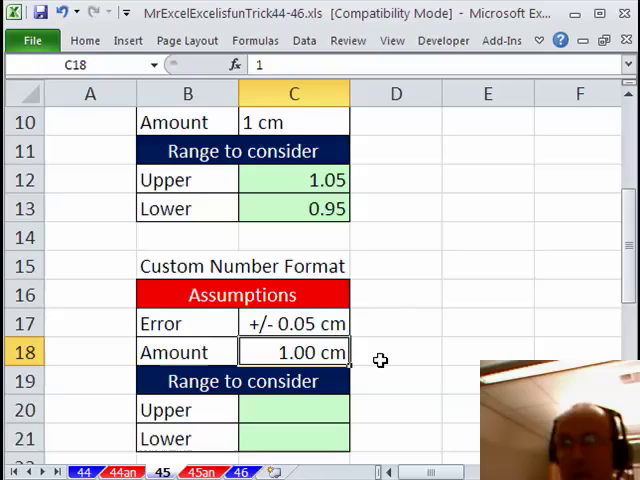
# - Compute Upper as =$C$18+$C$17 and Lower as =$C$18-$C$17, giving 1.05 and 0.95
pyautogui.click(294, 410)
pyautogui.write('=')
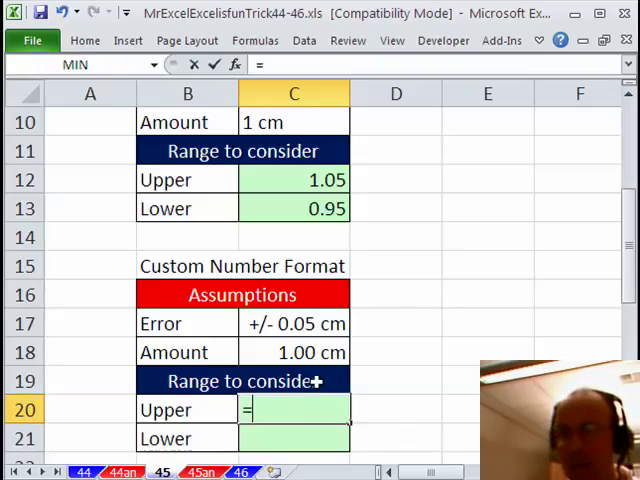
pyautogui.click(294, 352)
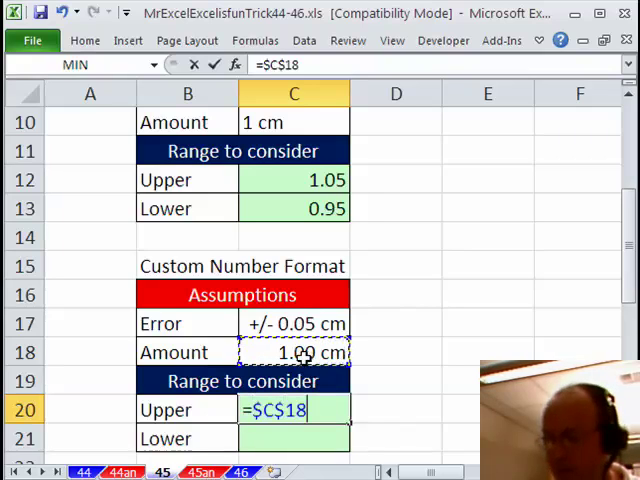
pyautogui.write('+$C$17')
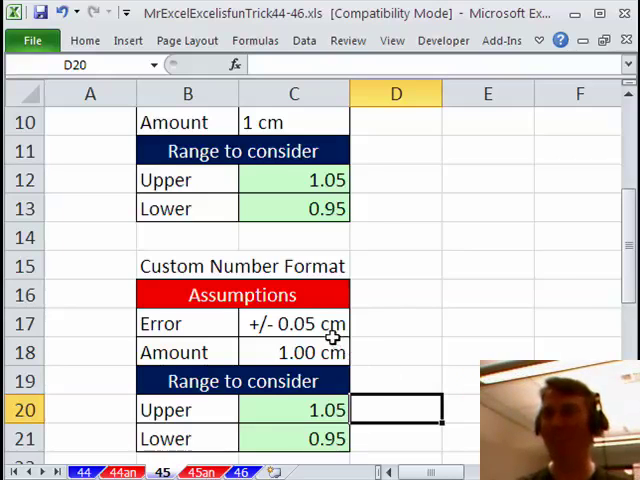
# - Revise the Error custom format to "+/- "0.0#" cm" so trailing decimals show only when needed
pyautogui.click(294, 323)
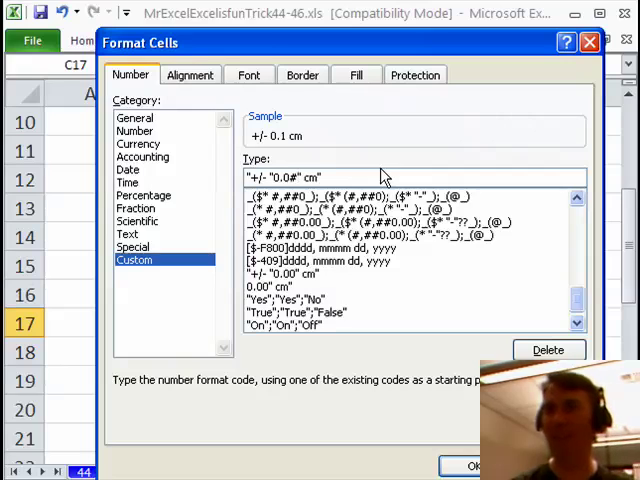
pyautogui.click(473, 465)
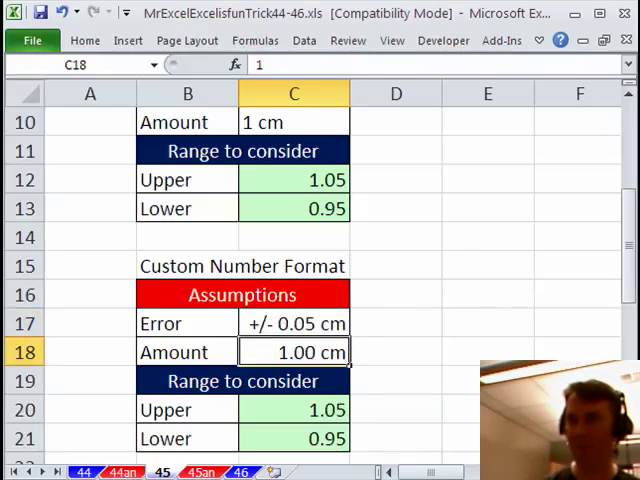
# - Change the Error to 0.2, recalculating Upper to 1.20 and Lower to 0.80, and compare with the first table
pyautogui.write('0')
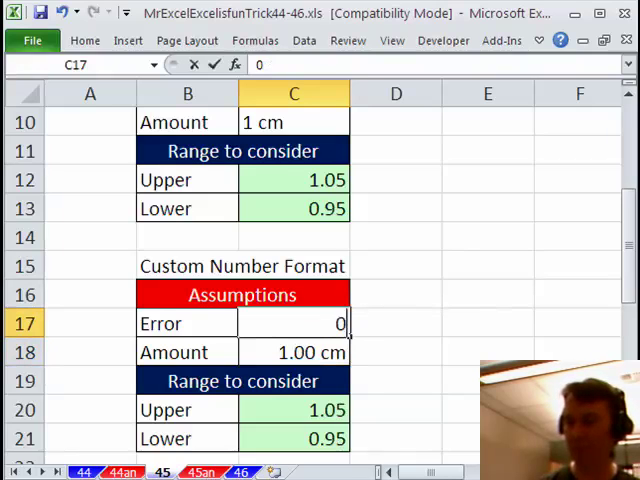
pyautogui.write('0.2')
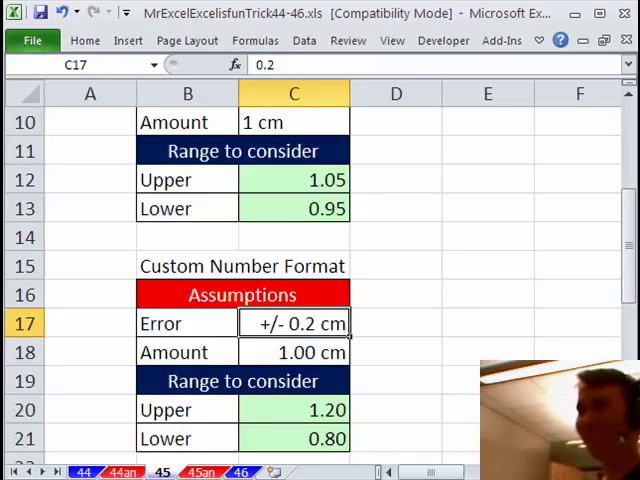
pyautogui.scroll(3)
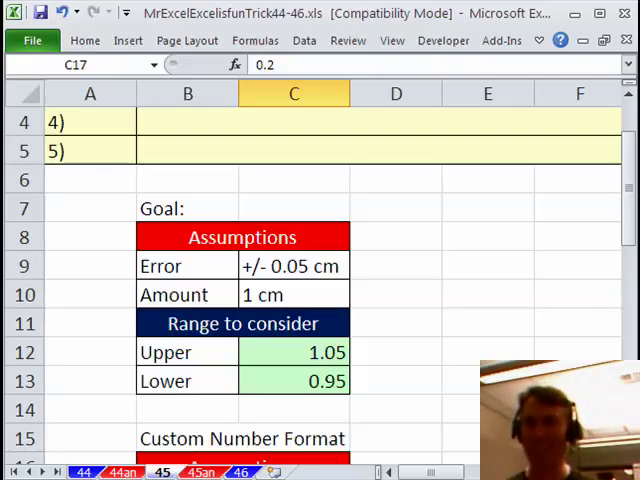
pyautogui.scroll(-3)
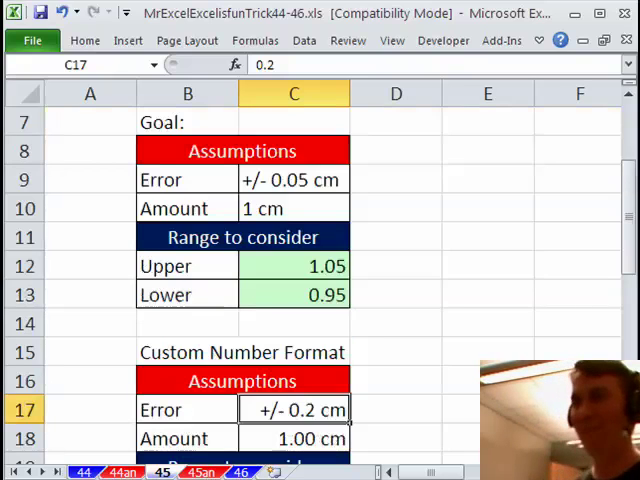